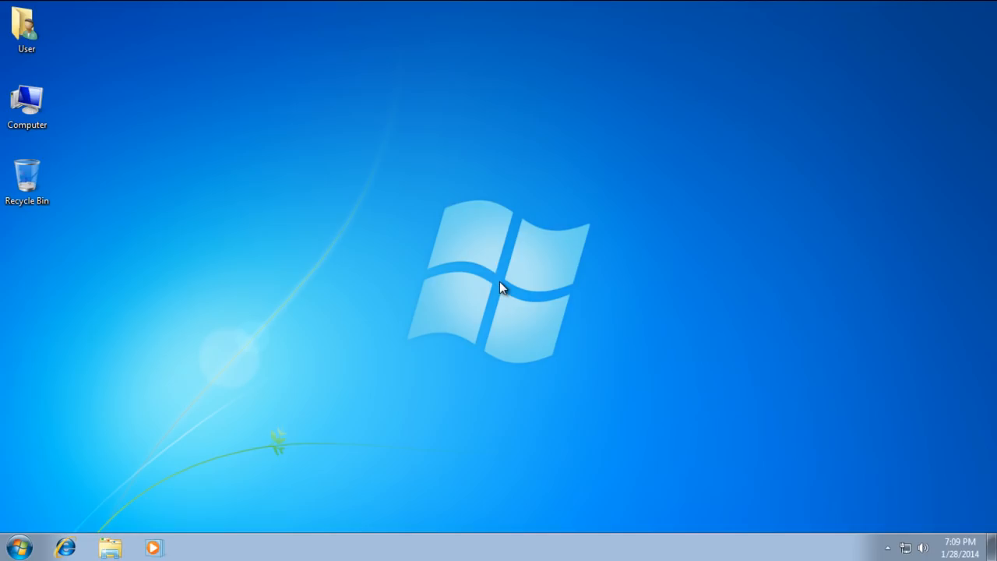
mouse_move(273, 140)
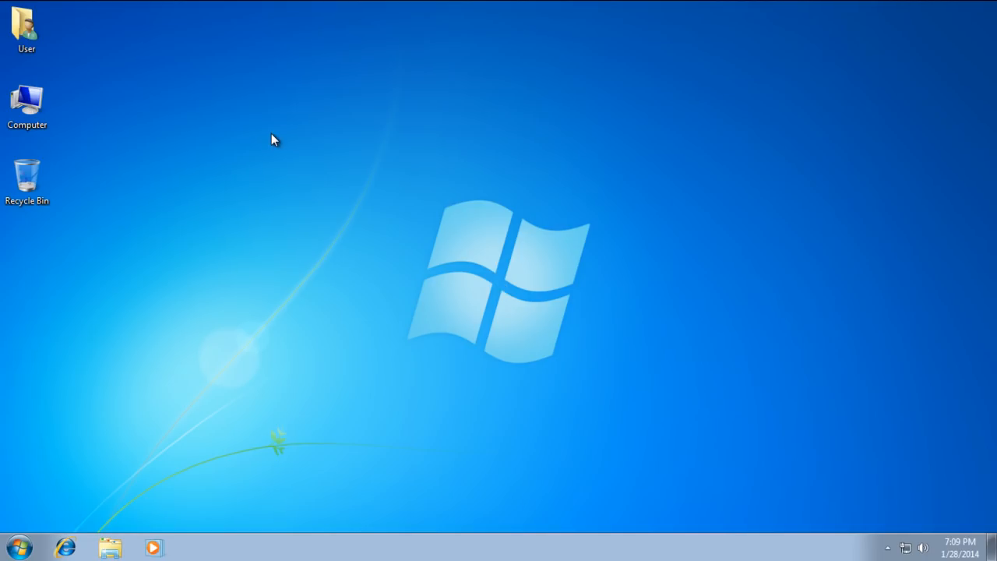
- Launch regedit from the Start menu search and approve it in User Account Control
right_click(273, 140)
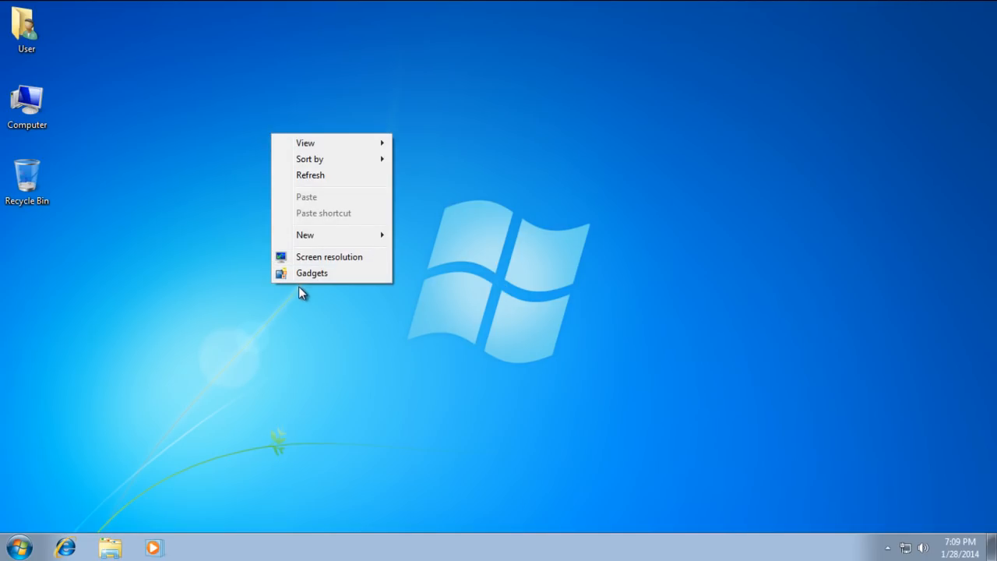
mouse_move(304, 298)
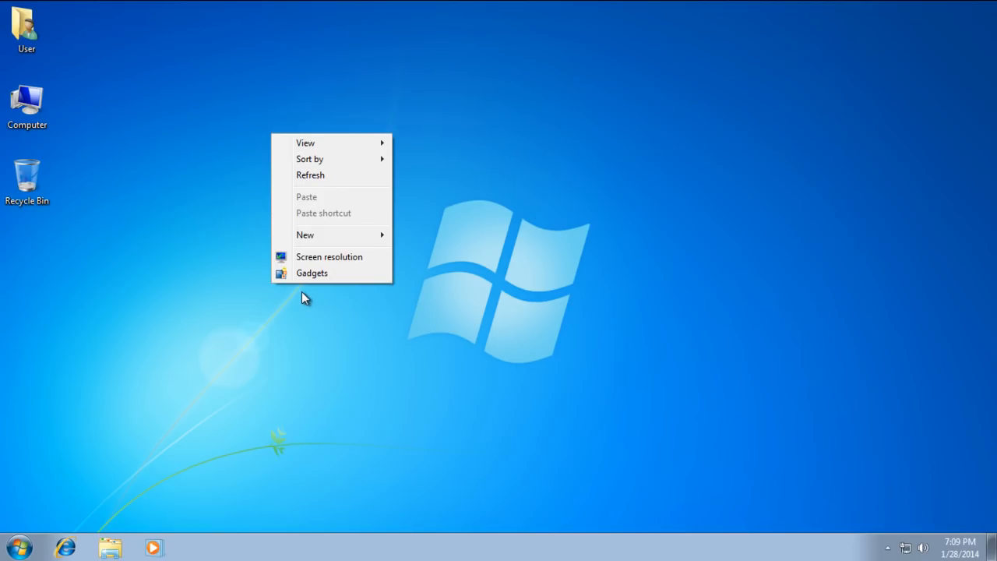
click(144, 364)
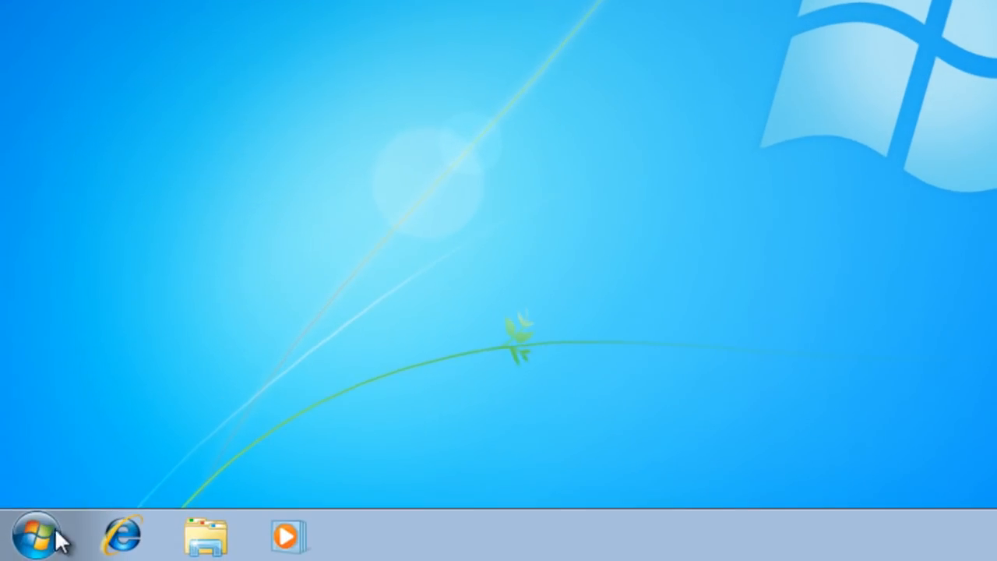
click(37, 534)
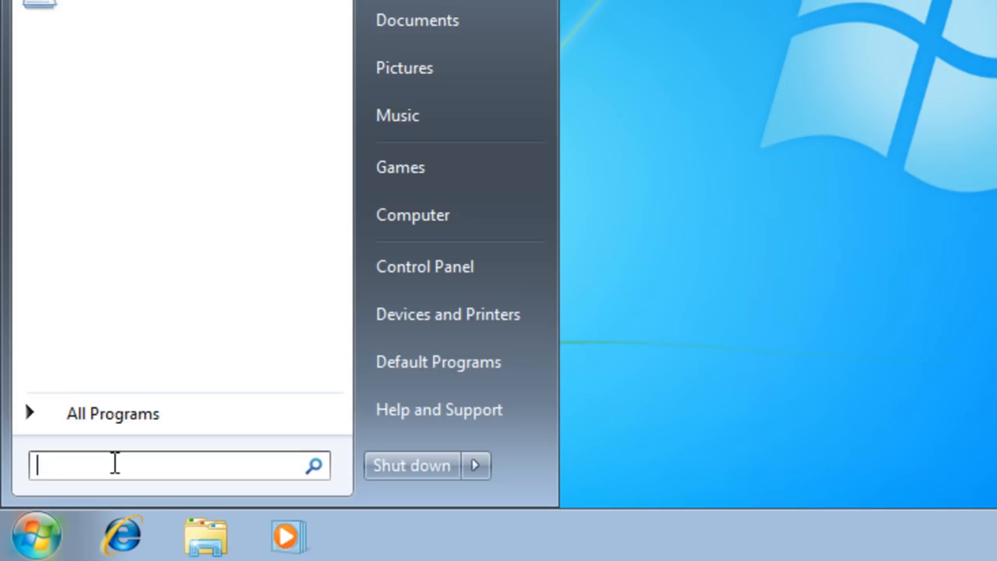
text(regedit)
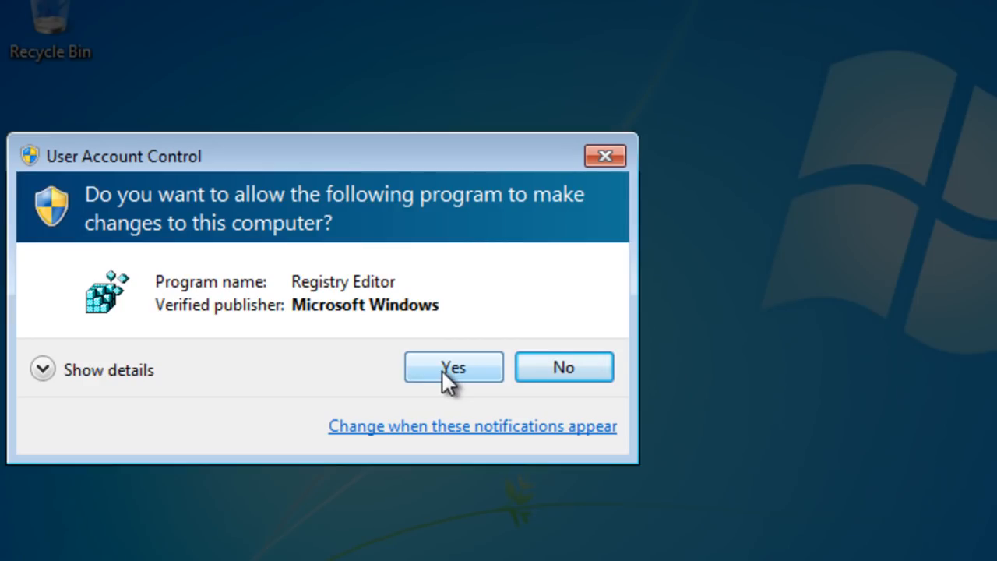
click(453, 366)
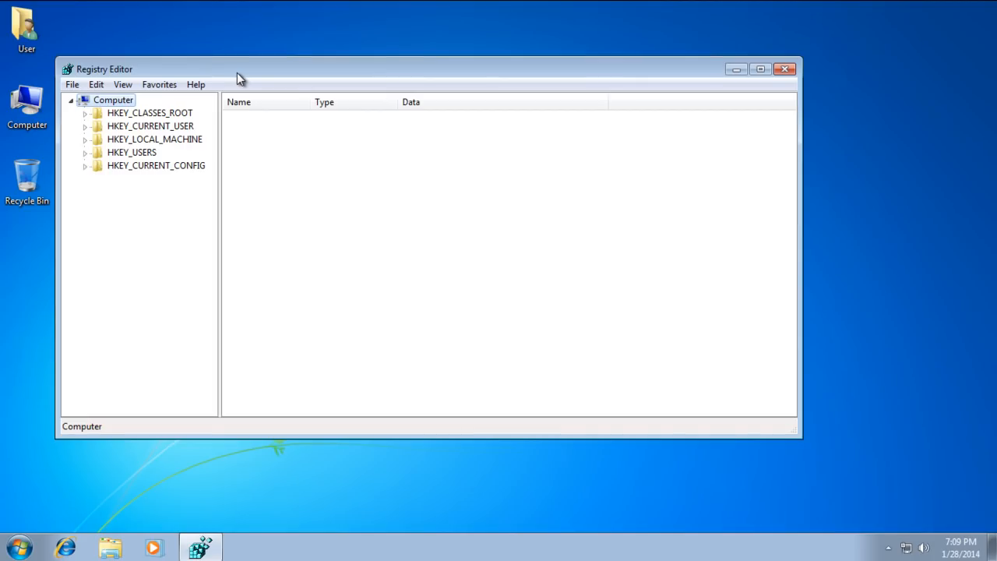
- Navigate to HKEY_CURRENT_USER\Control Panel\Desktop and open the Pictures library alongside
click(760, 69)
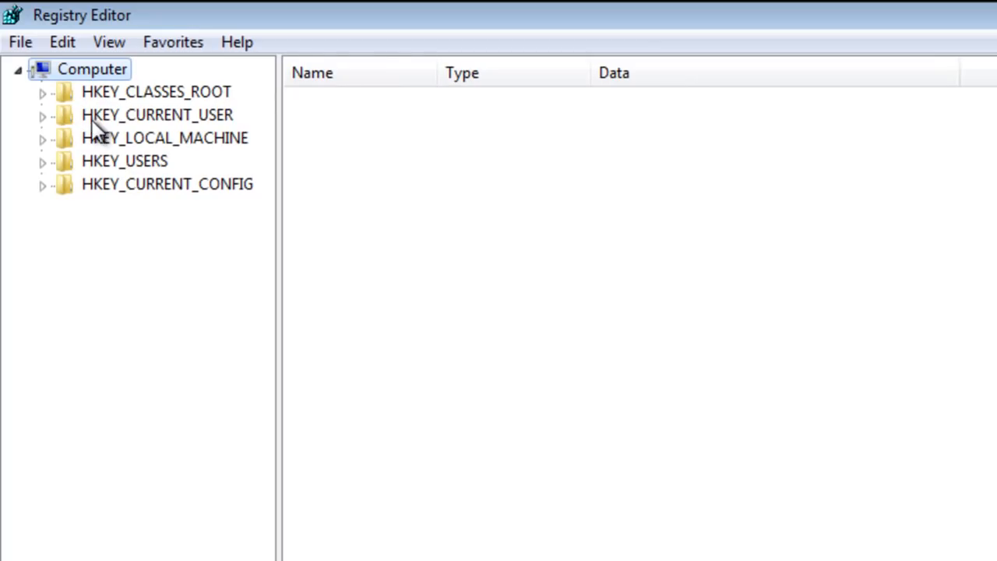
mouse_move(74, 129)
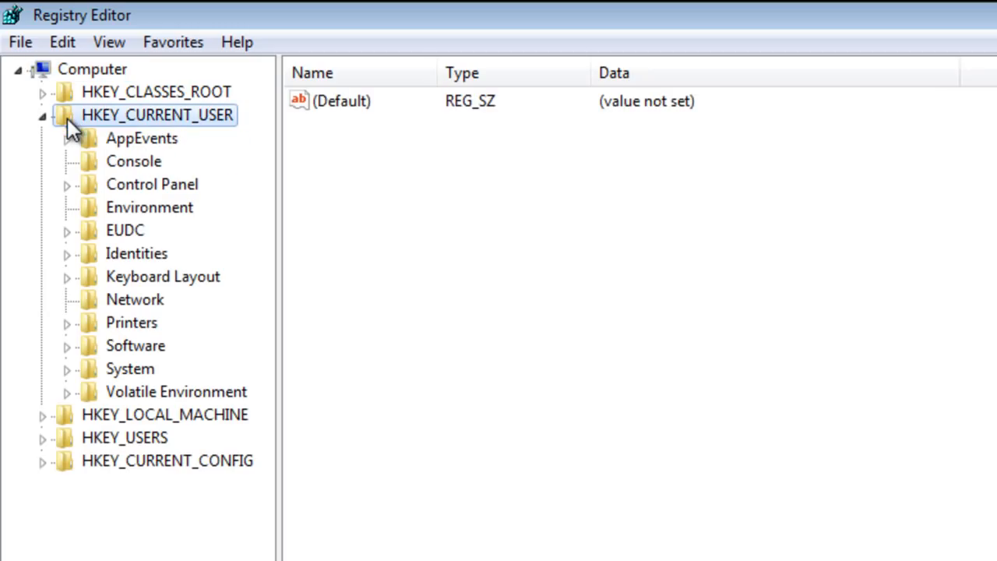
mouse_move(98, 195)
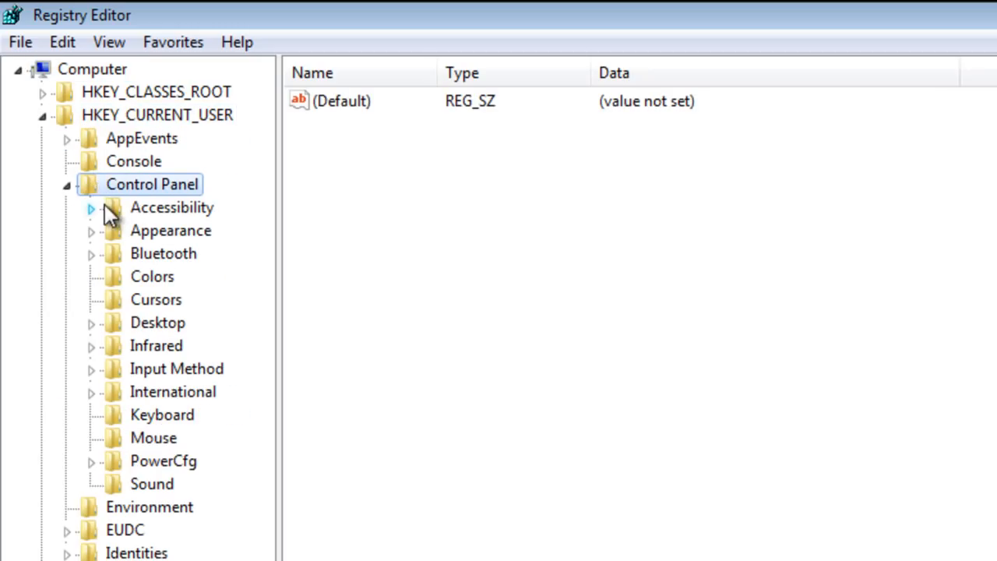
click(157, 323)
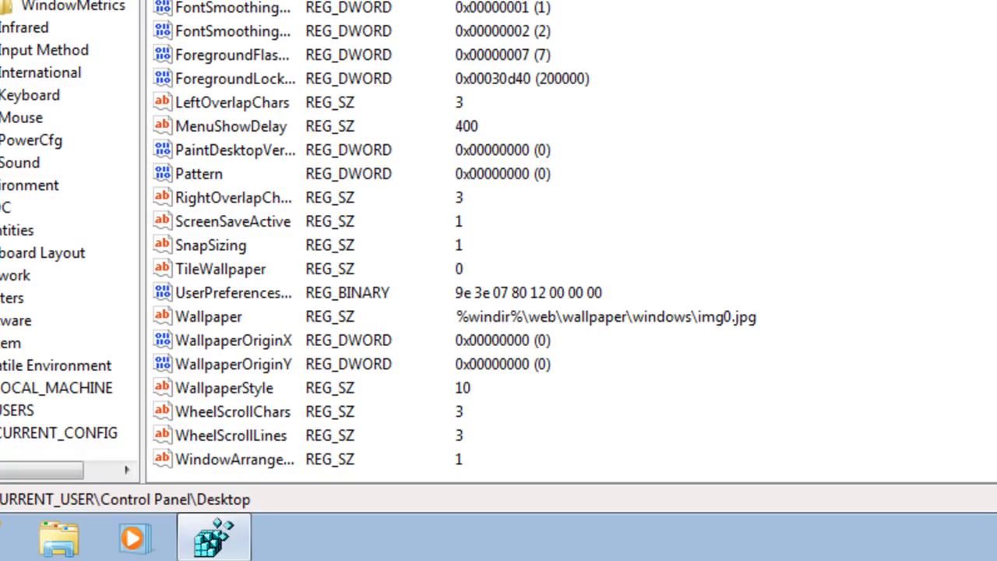
double_click(208, 317)
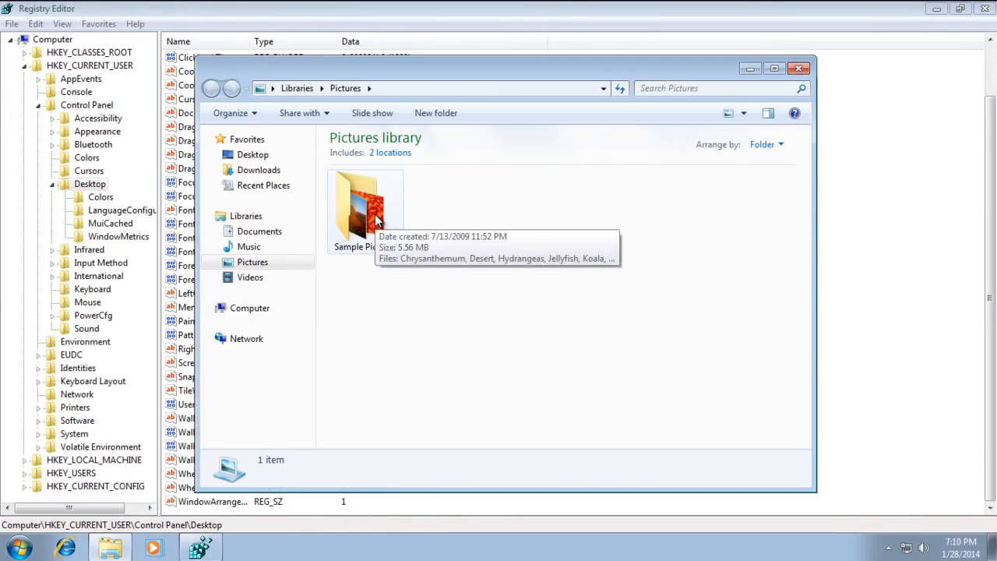
- Open Sample Pictures, select Desert, and reveal the C:\Users\Public\Pictures\Sample Pictures path
double_click(366, 210)
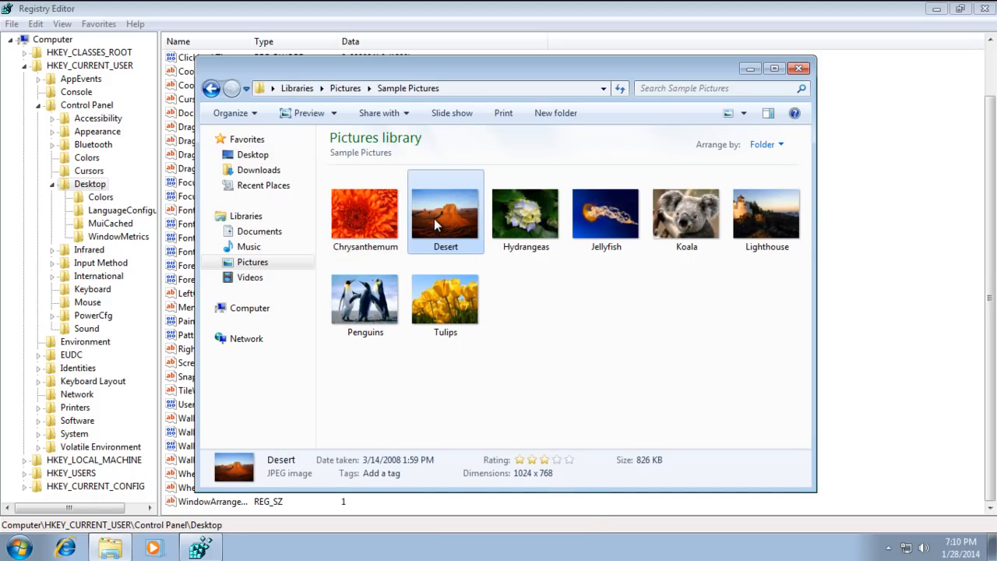
right_click(444, 210)
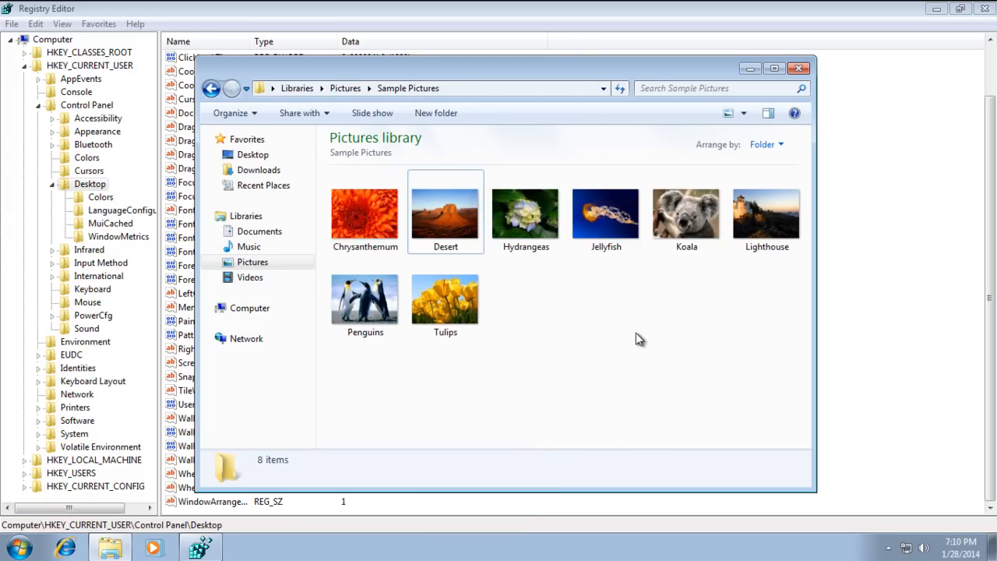
click(445, 212)
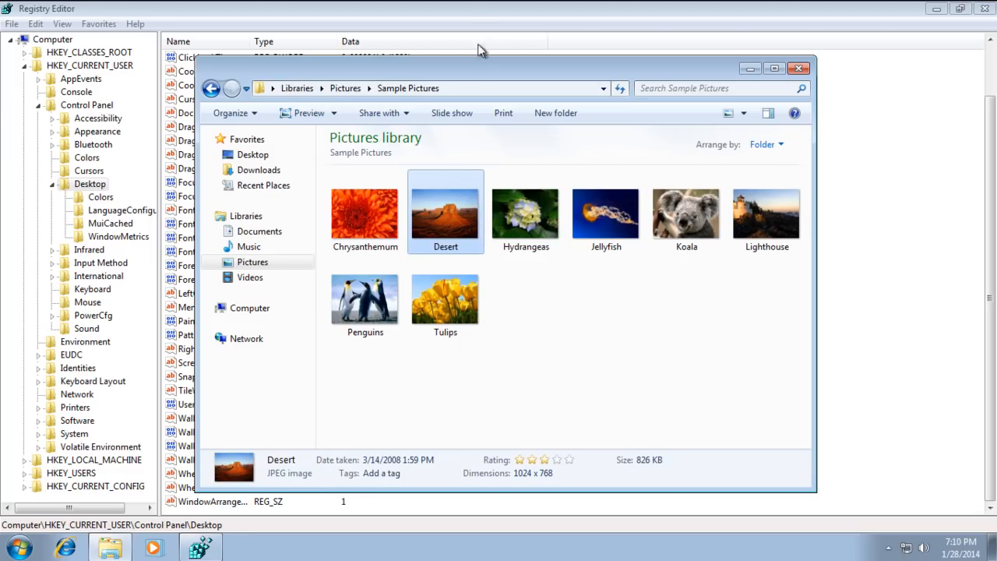
click(490, 88)
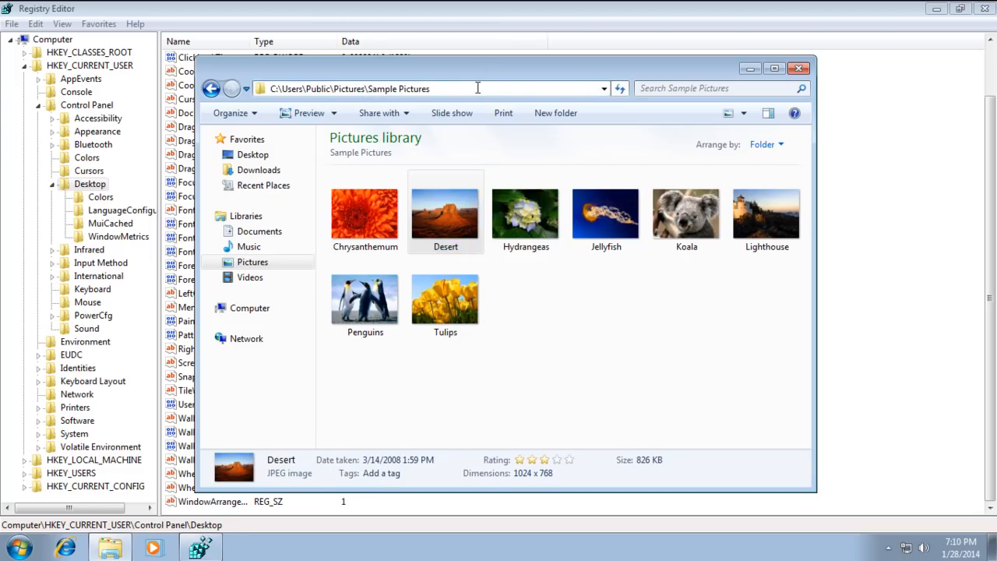
click(477, 88)
text(\)
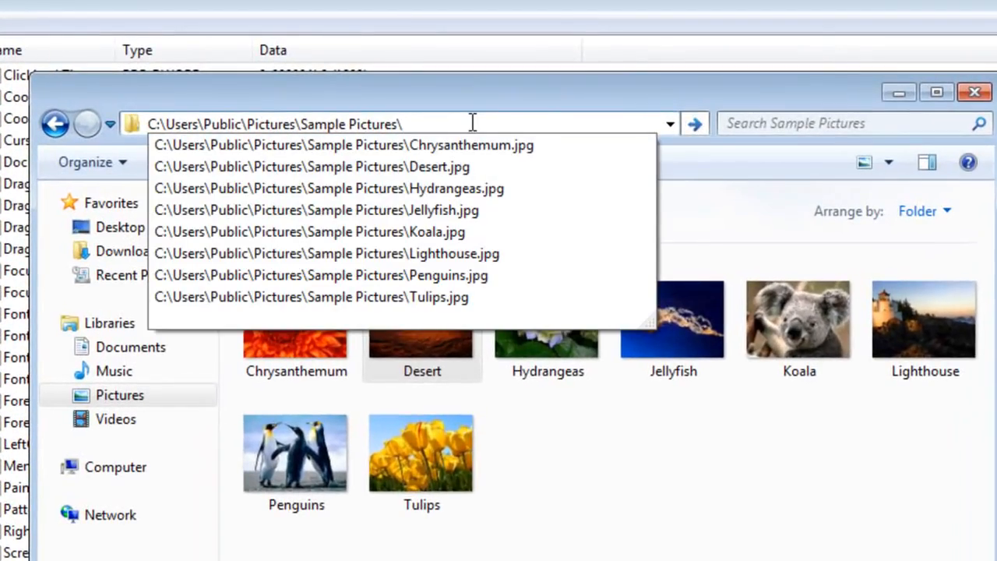
text(de)
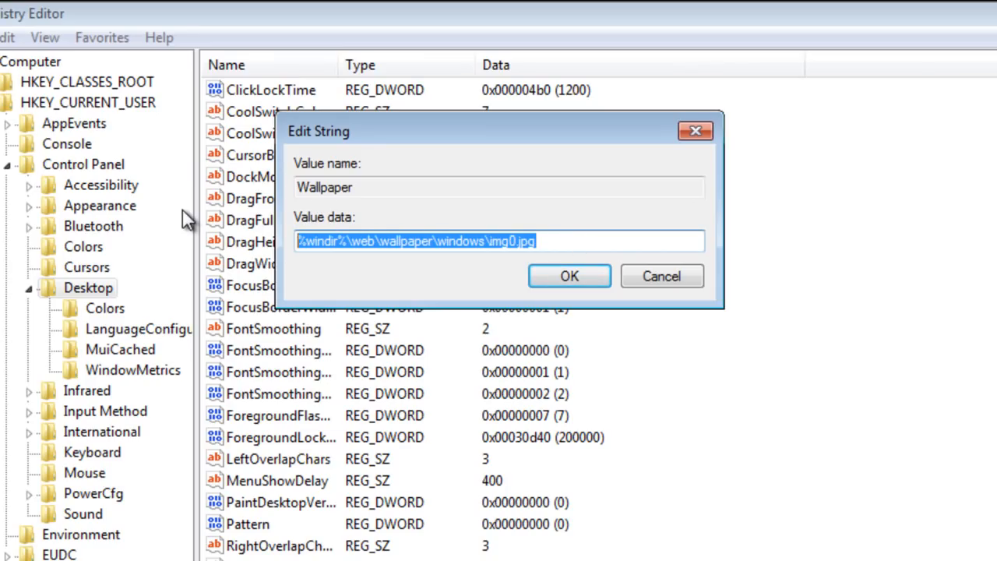
- Save Wallpaper as C:\Users\Public\Pictures\Sample Pictures\Desert.jpg and reselect the Desktop key
text(C:\Users\Public\Pictures\Sample Pictures\Desert.jpg)
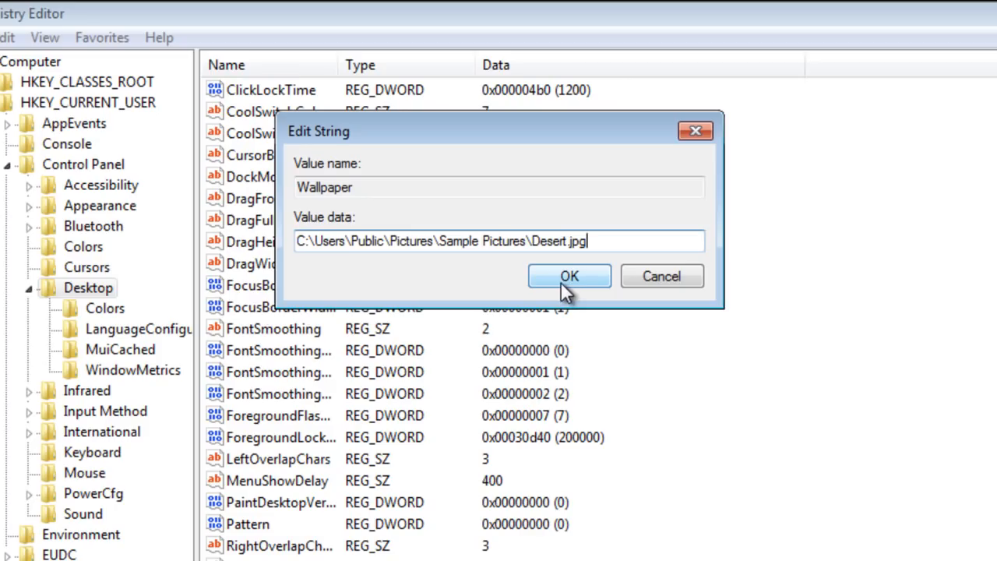
mouse_move(586, 289)
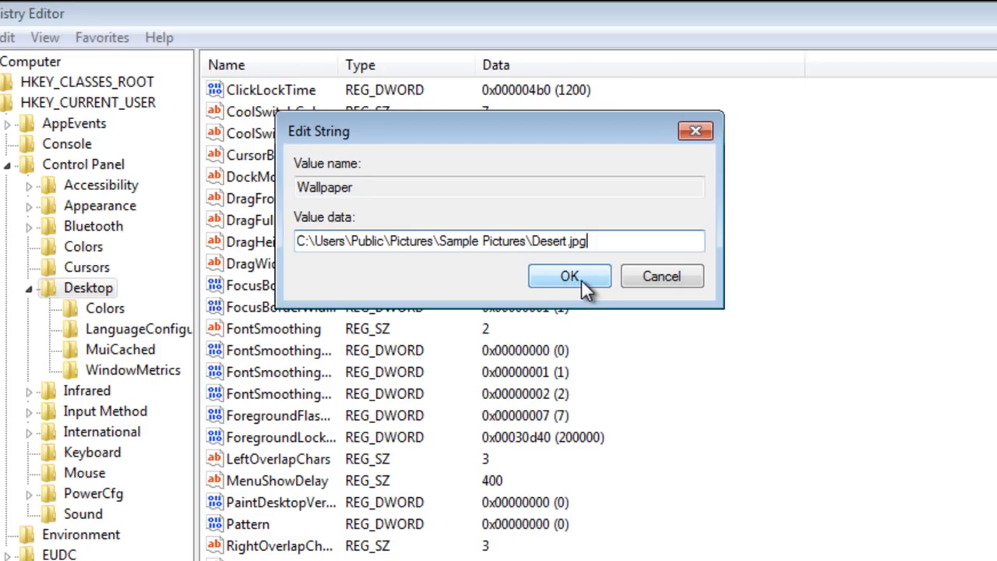
click(569, 275)
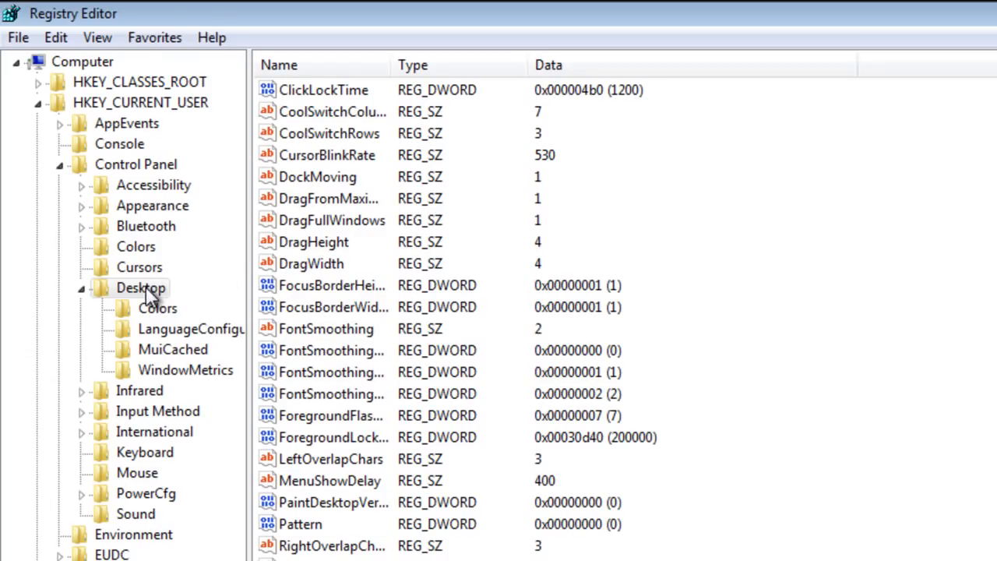
mouse_move(137, 303)
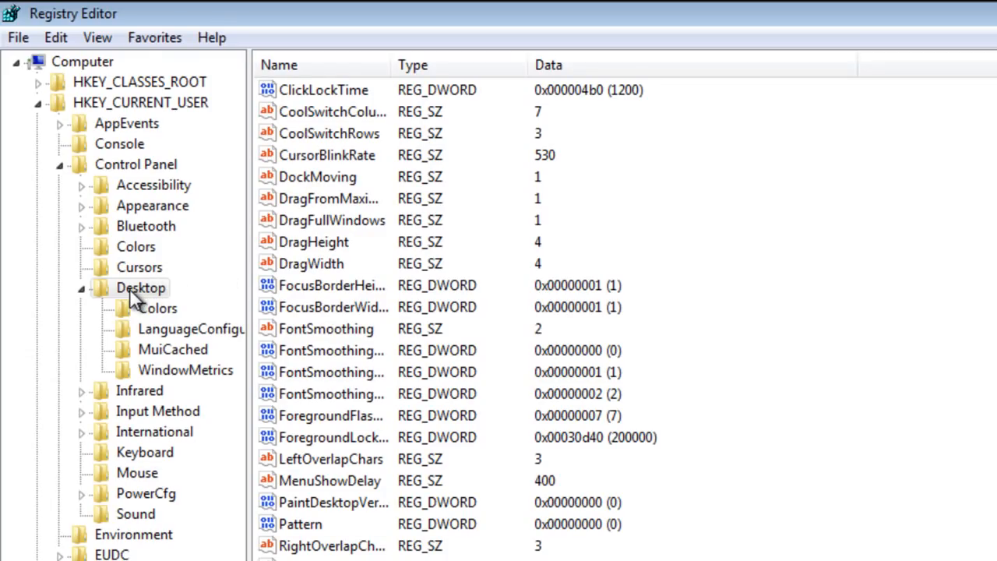
click(140, 287)
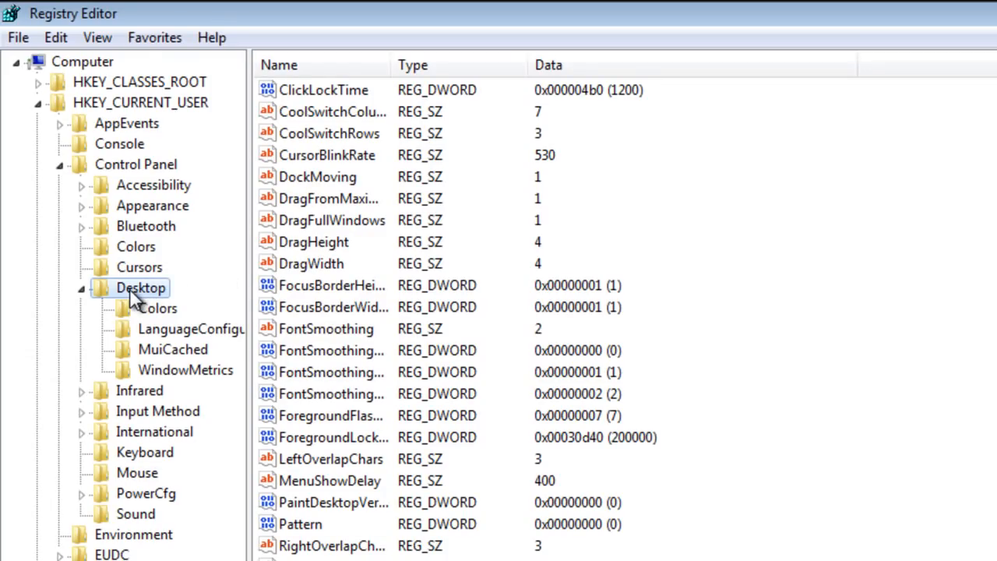
- Turn off inherited permissions on the Desktop key and remove every inherited entry
right_click(140, 287)
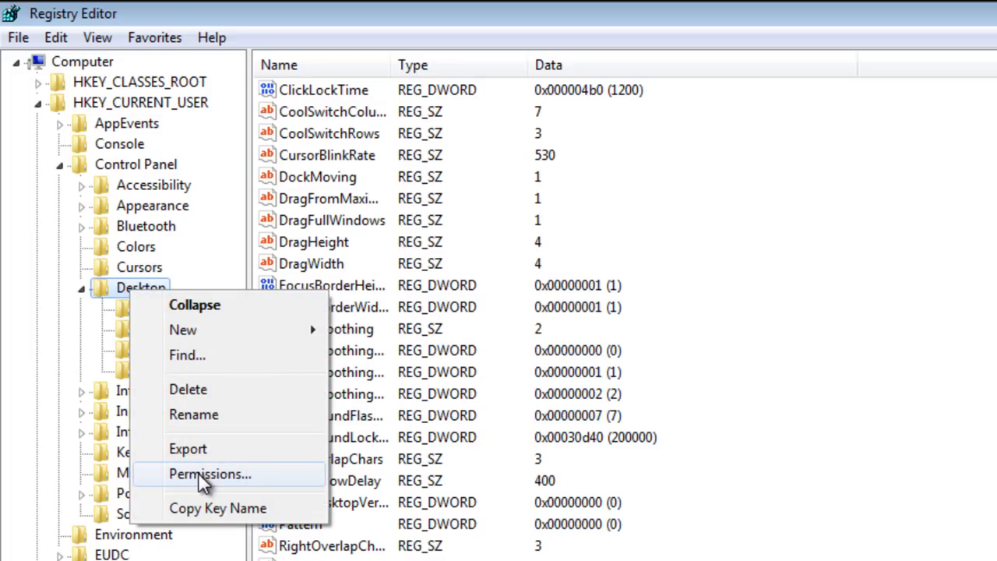
click(209, 474)
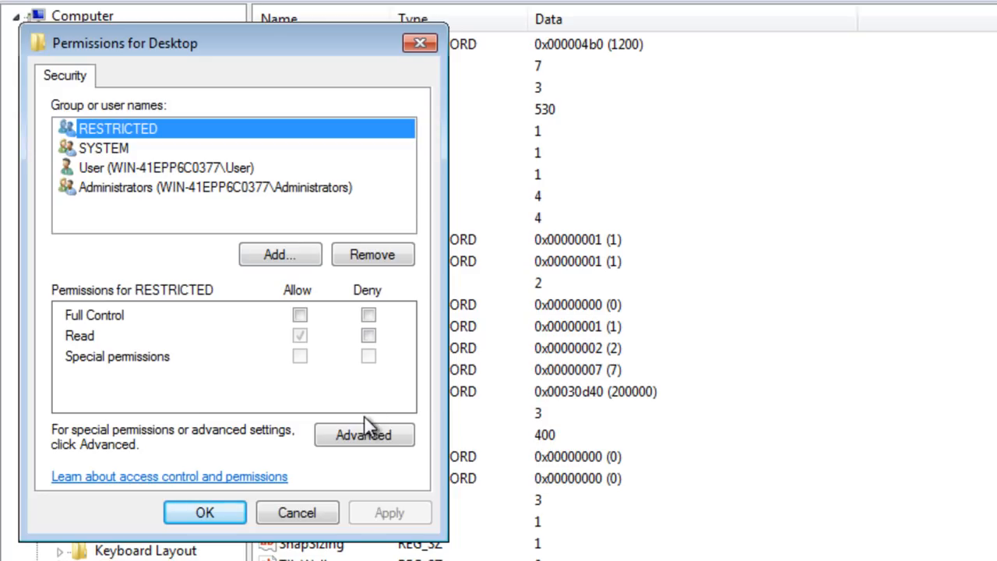
click(364, 434)
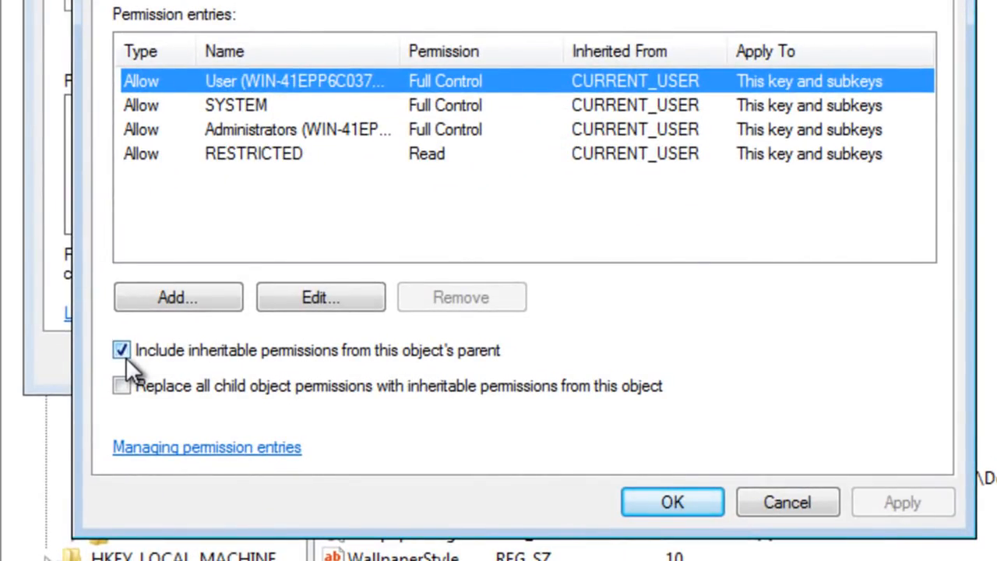
click(122, 350)
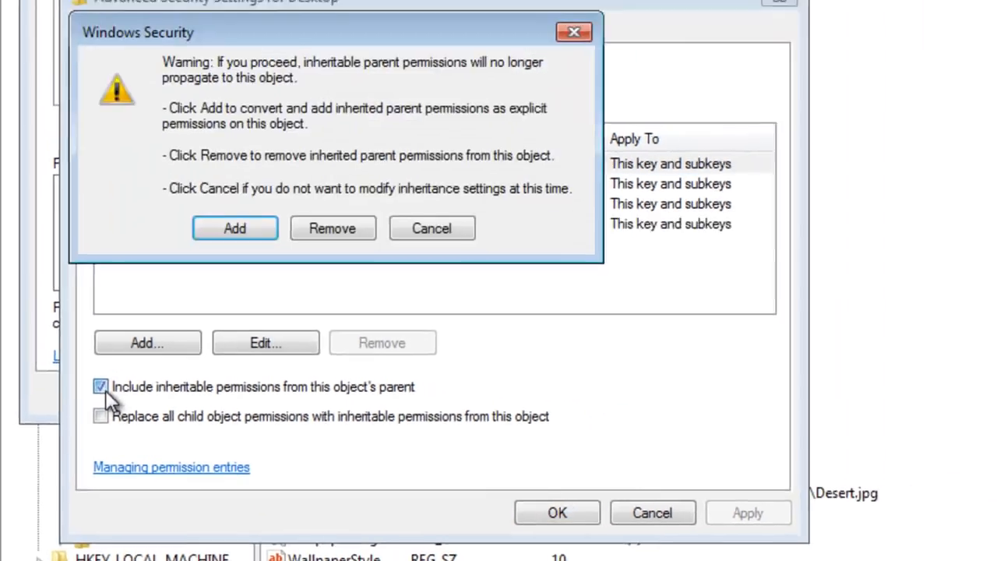
click(331, 228)
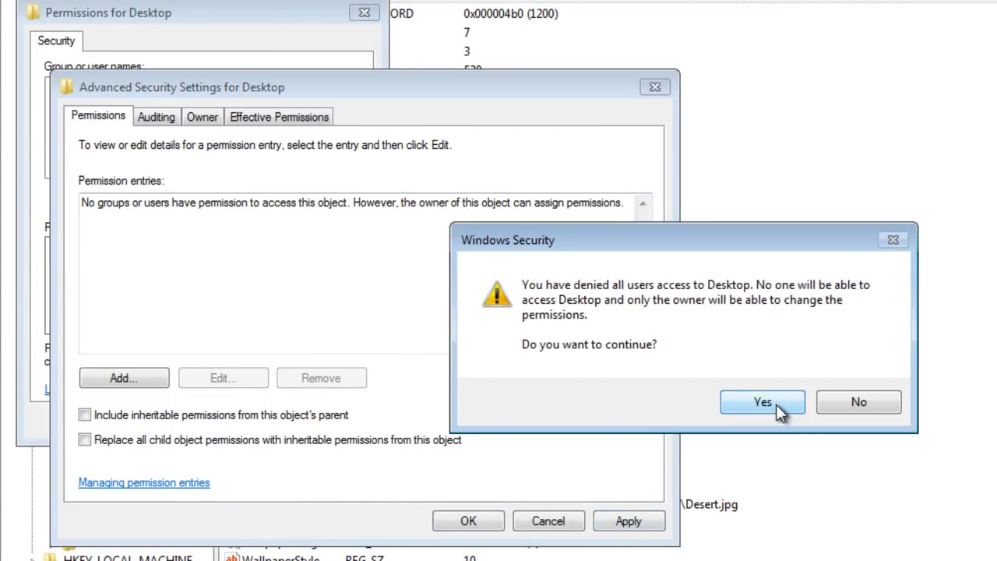
click(761, 401)
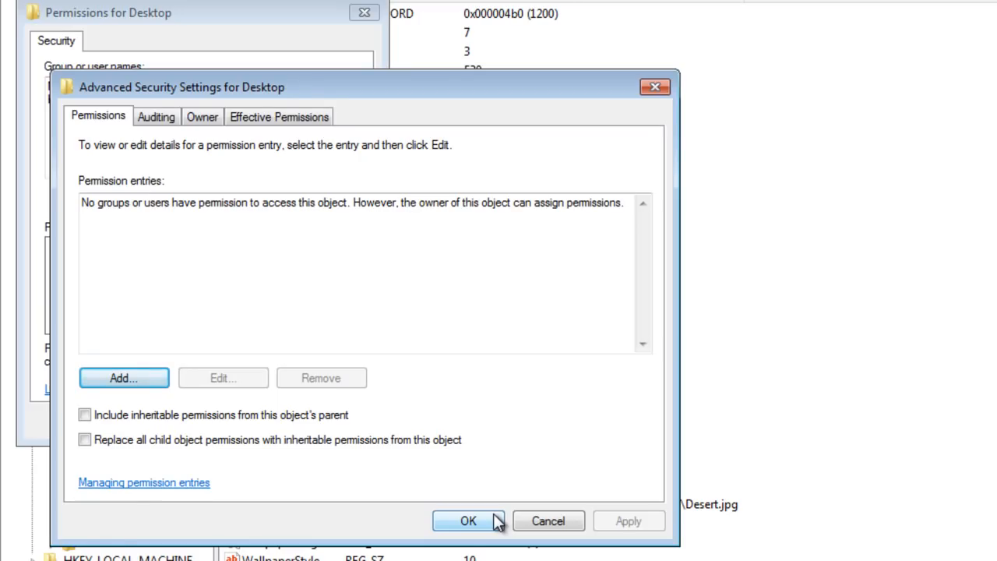
click(467, 521)
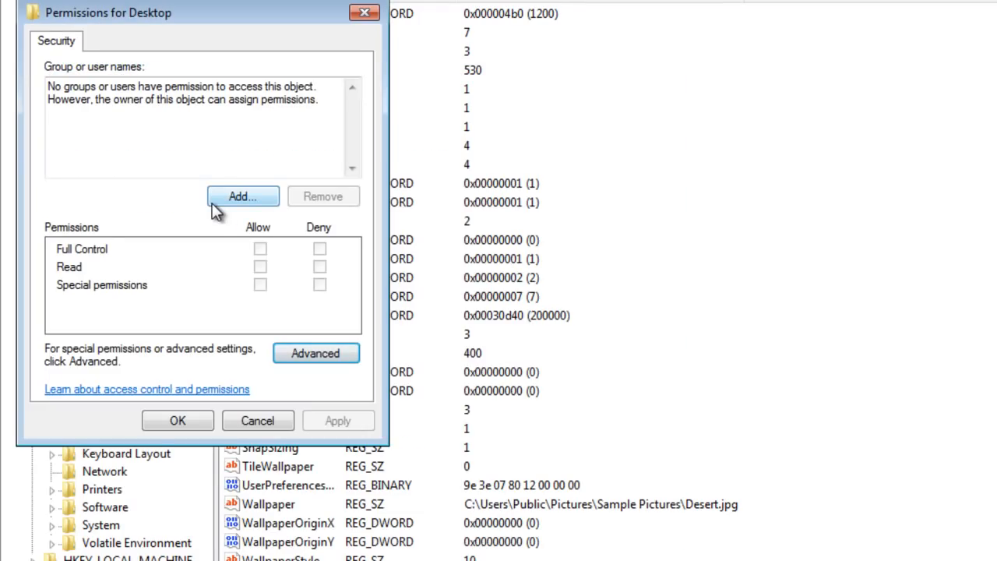
- Add Everyone to the Desktop key's permissions with Read allowed
click(242, 195)
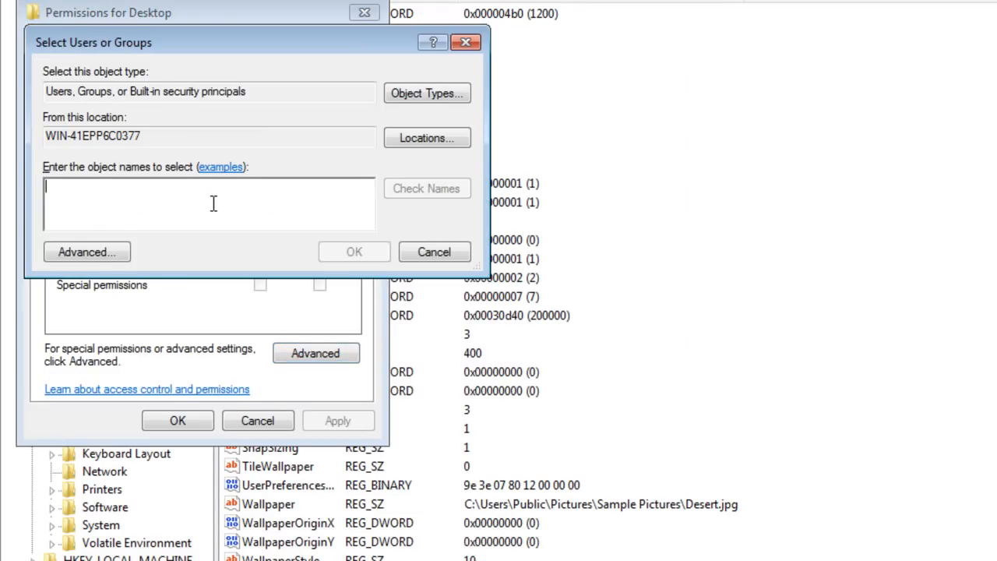
text(everone)
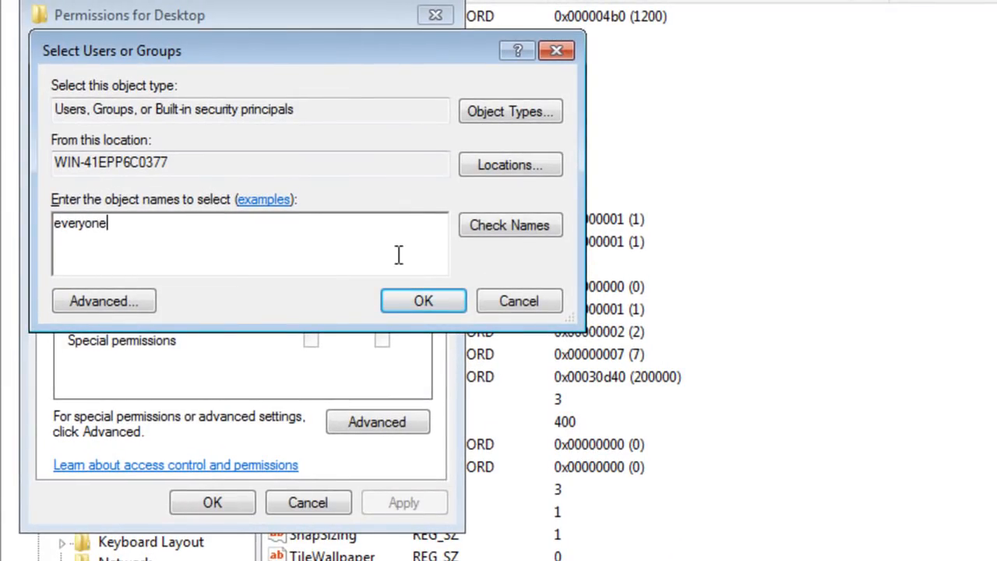
click(422, 300)
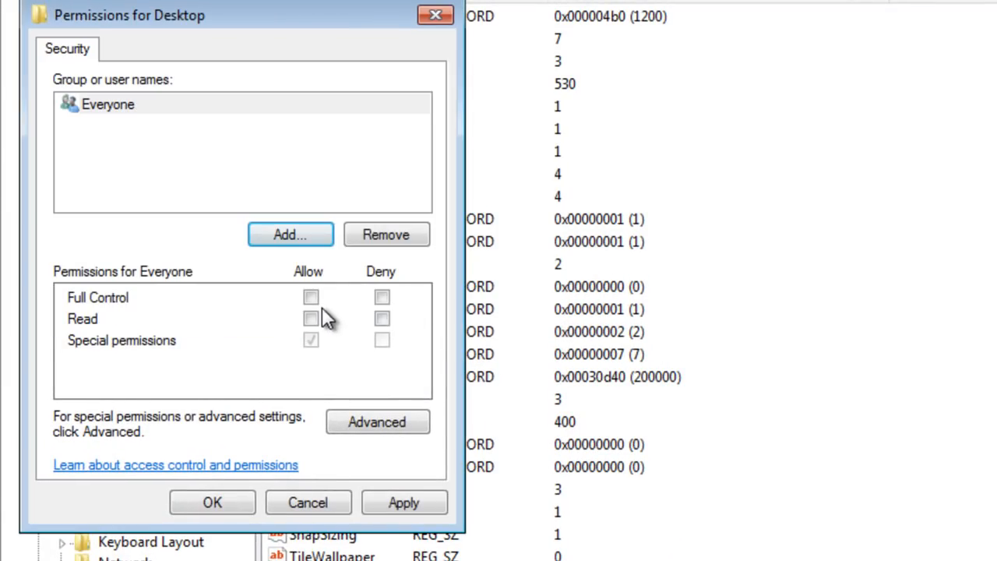
click(310, 318)
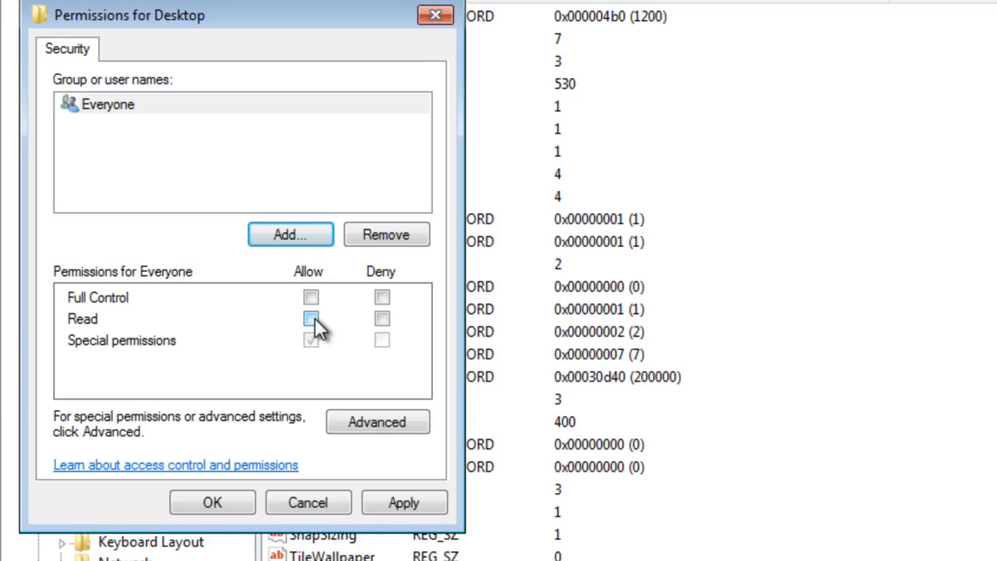
click(311, 318)
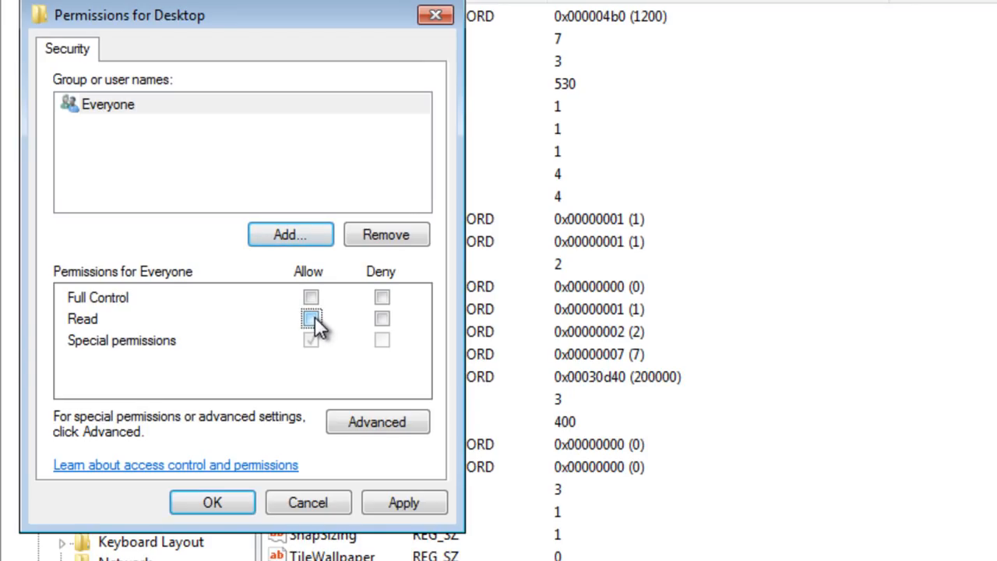
click(311, 317)
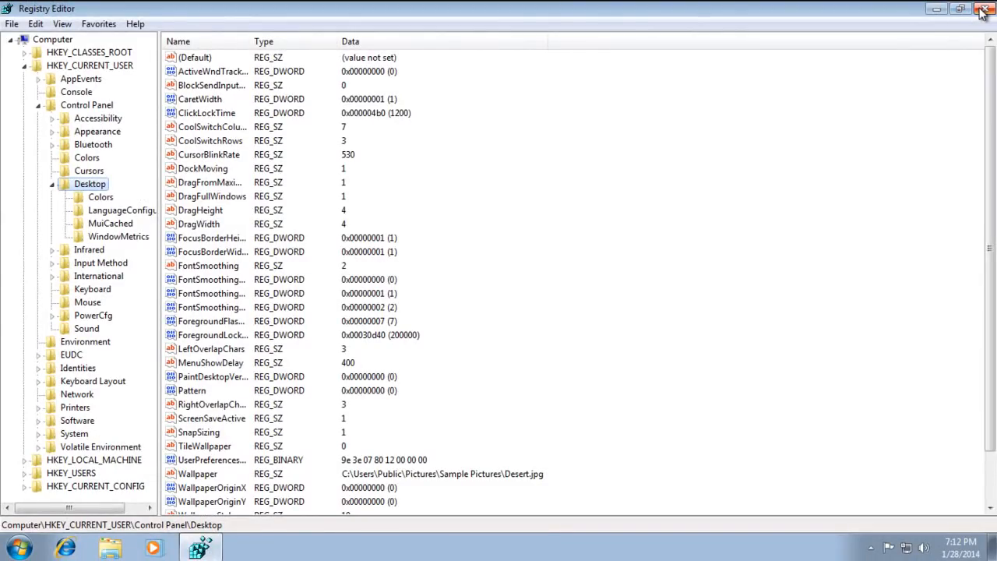
- Close Registry Editor and bring up the Start menu's Restart option
click(983, 8)
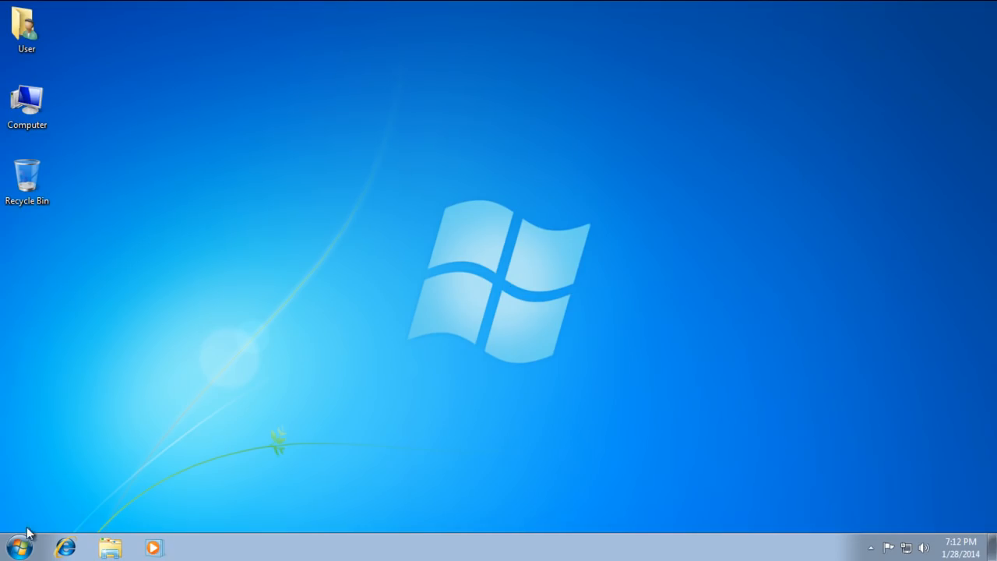
click(17, 546)
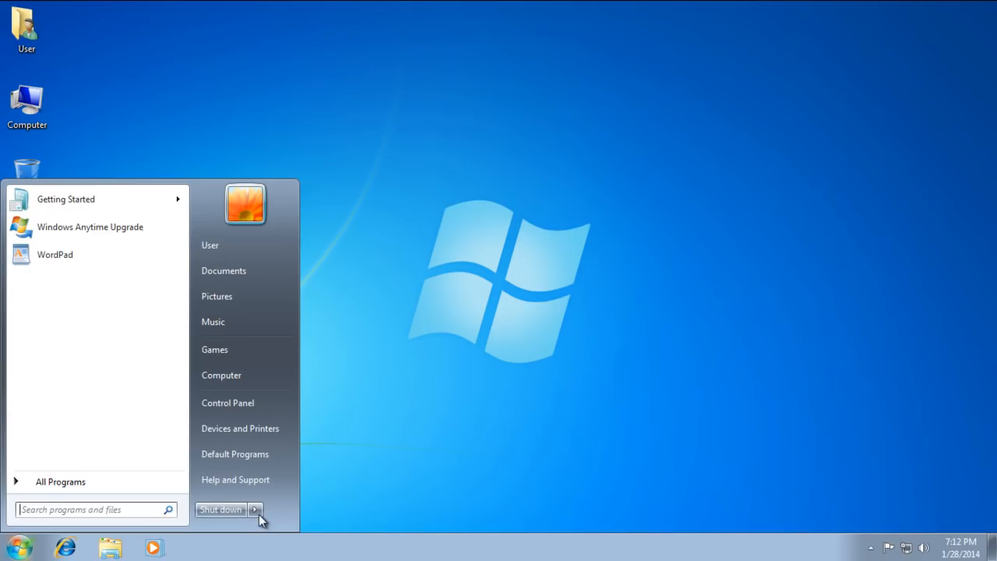
click(254, 509)
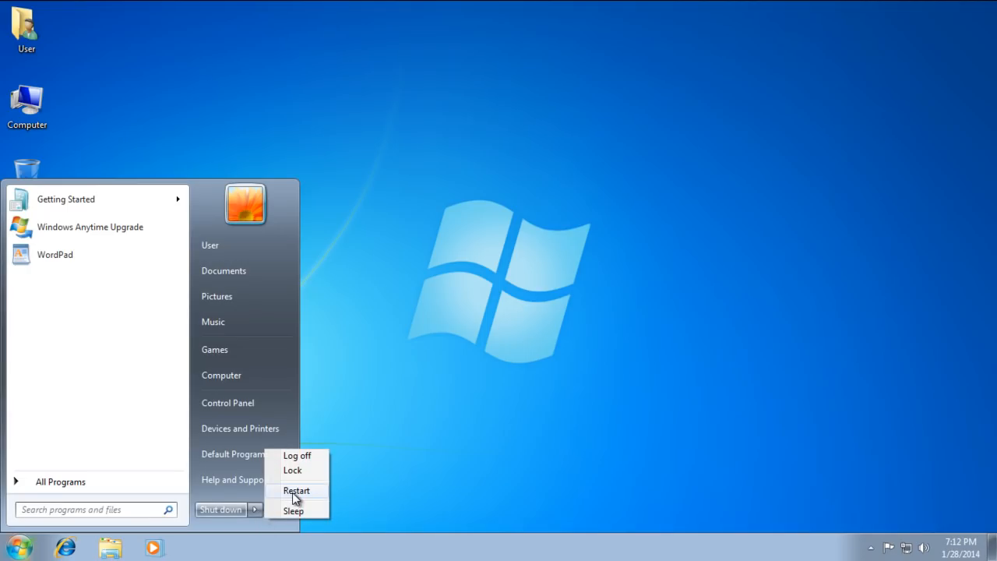